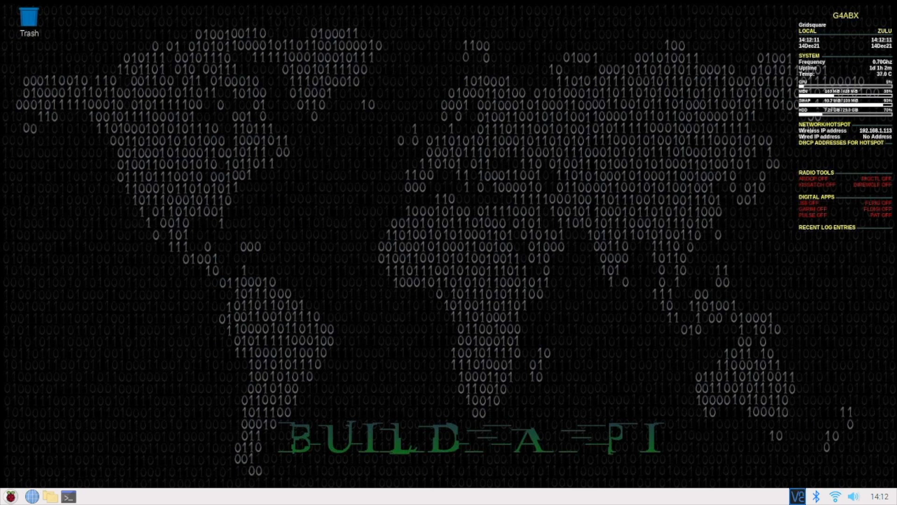
Bring up the main menu with the Preferences submenu of configuration tools
{"action": "left_click", "coordinate": [9, 496]}
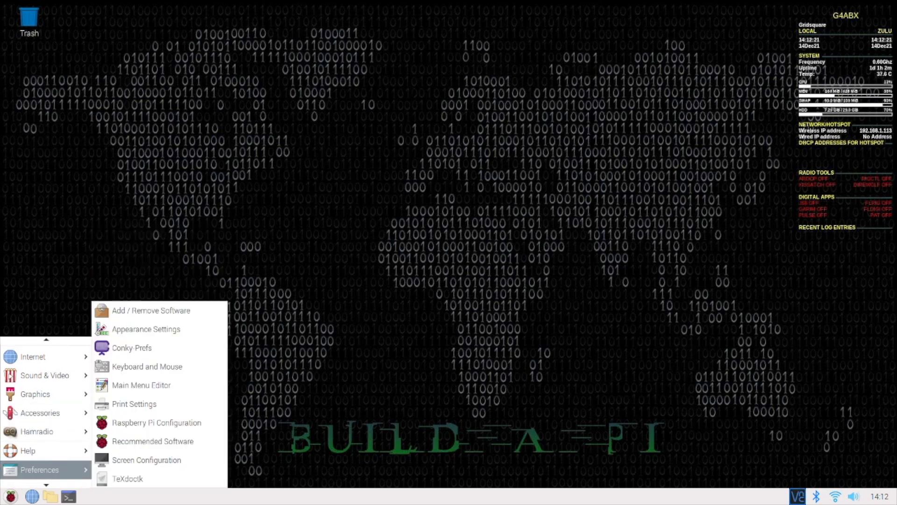
{"action": "mouse_move", "coordinate": [156, 423]}
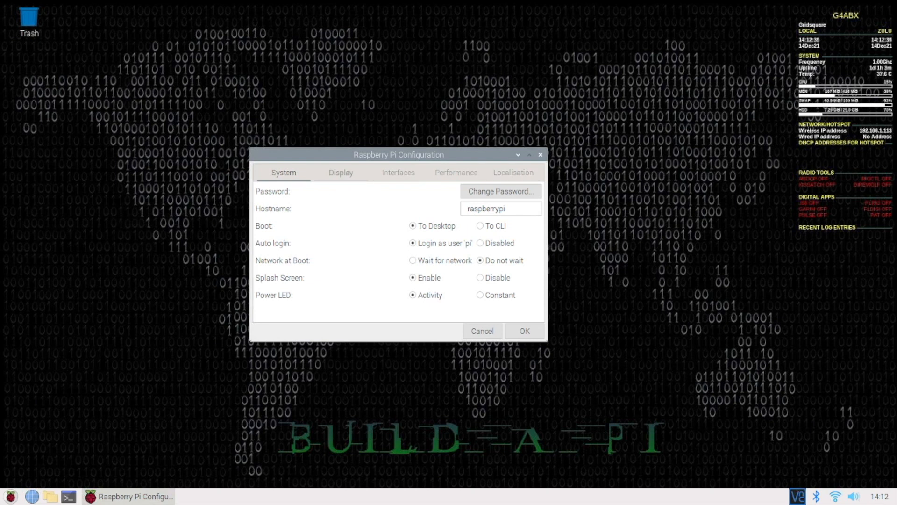
Show the Display settings and keep the headless resolution at 1920x1080
{"action": "left_click", "coordinate": [340, 172]}
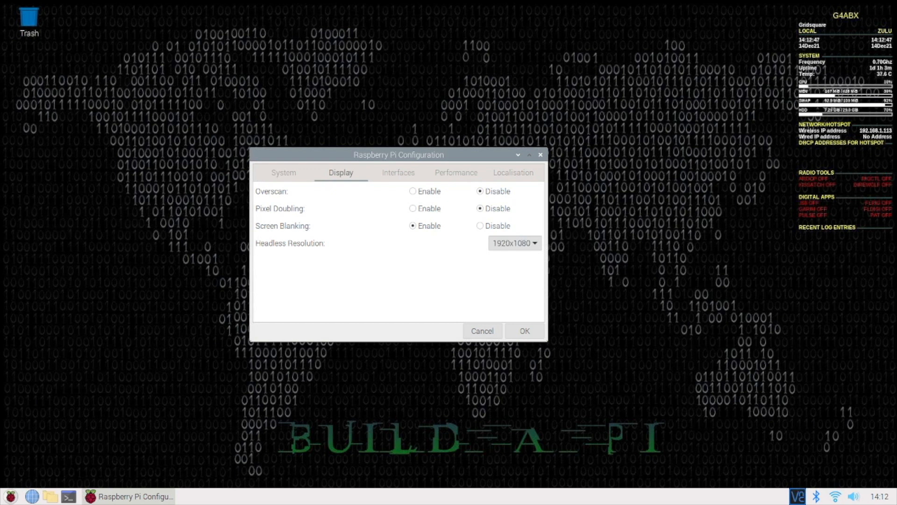
{"action": "left_click", "coordinate": [513, 243]}
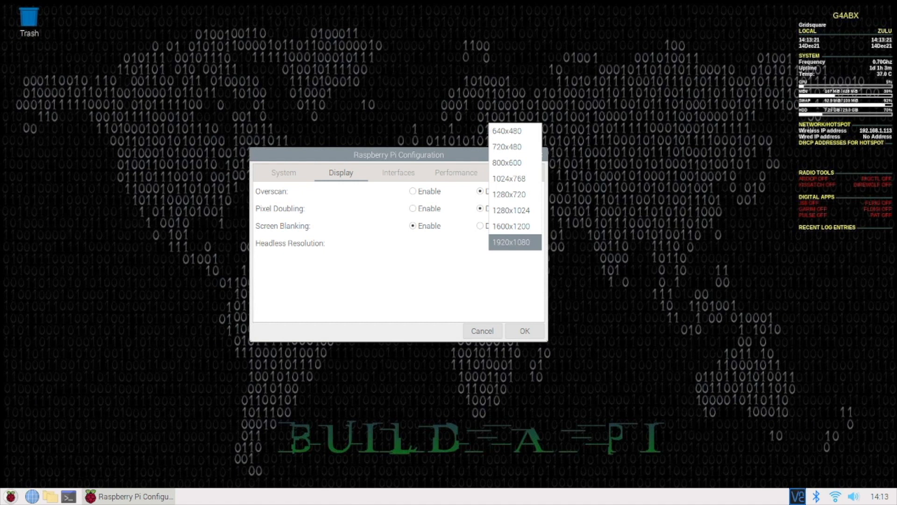
{"action": "left_click", "coordinate": [513, 242]}
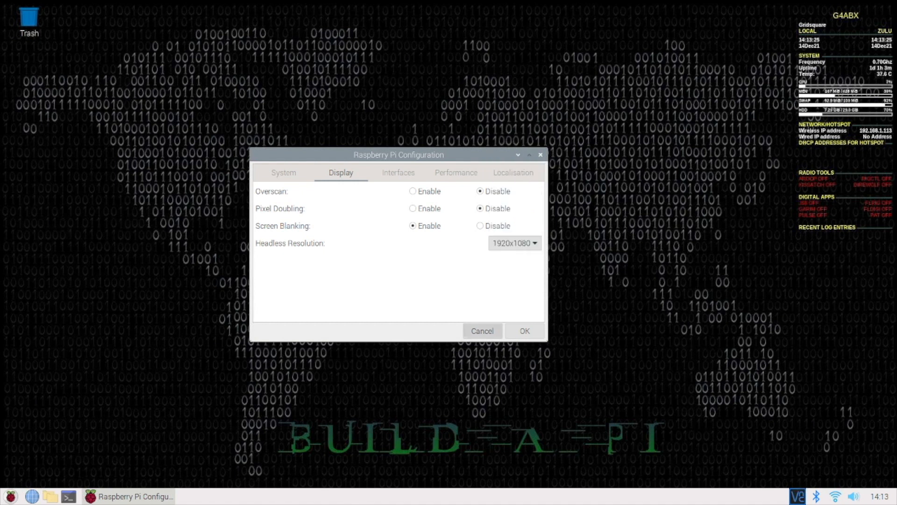
Cancel out of Raspberry Pi Configuration, leaving the desktop clear
{"action": "left_click", "coordinate": [524, 331]}
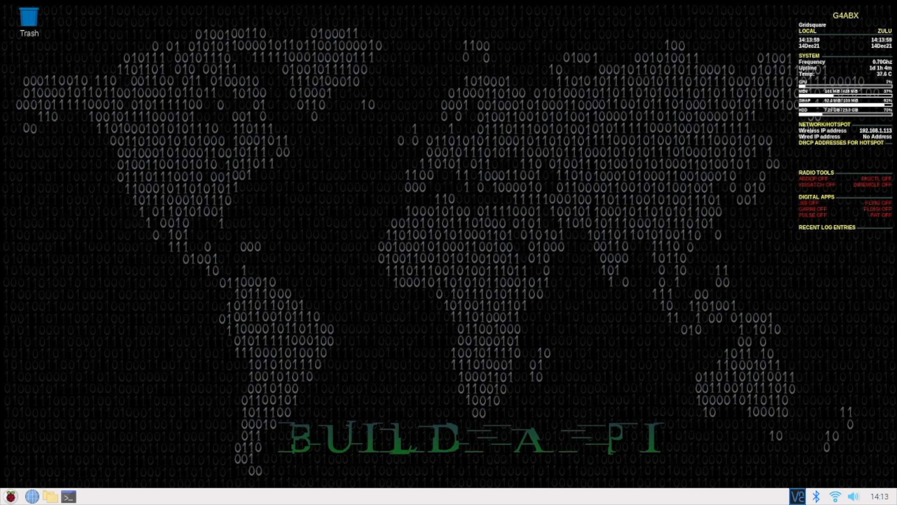
Launch Flrig from the Hamradio menu so the IC-705 control window shows 7074.000
{"action": "left_click", "coordinate": [10, 497]}
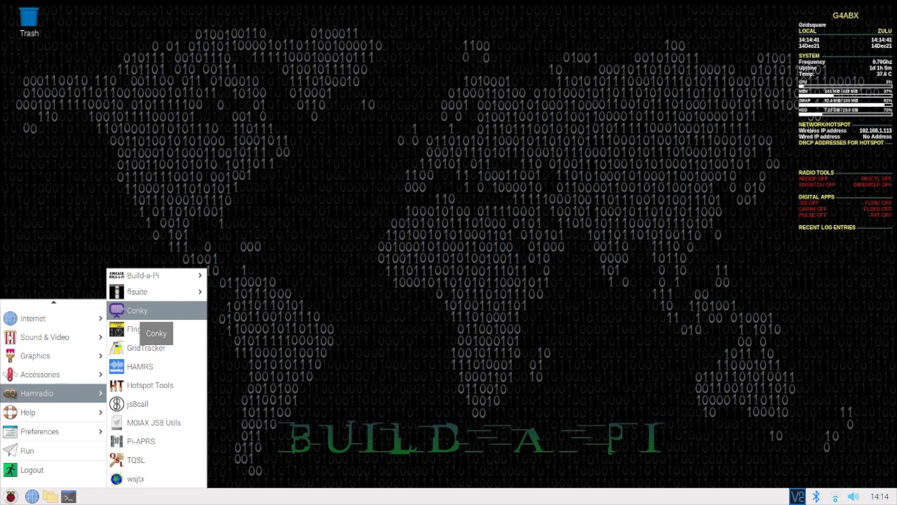
{"action": "mouse_move", "coordinate": [146, 348]}
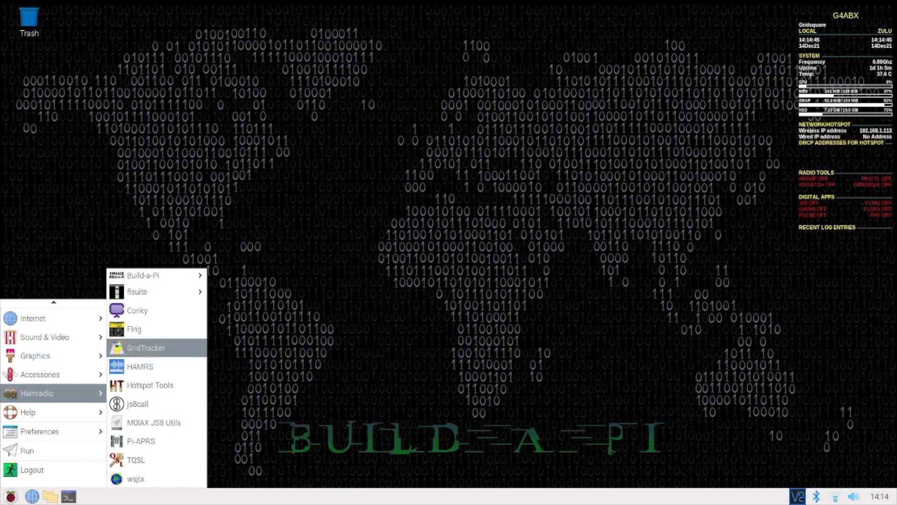
{"action": "left_click", "coordinate": [135, 329]}
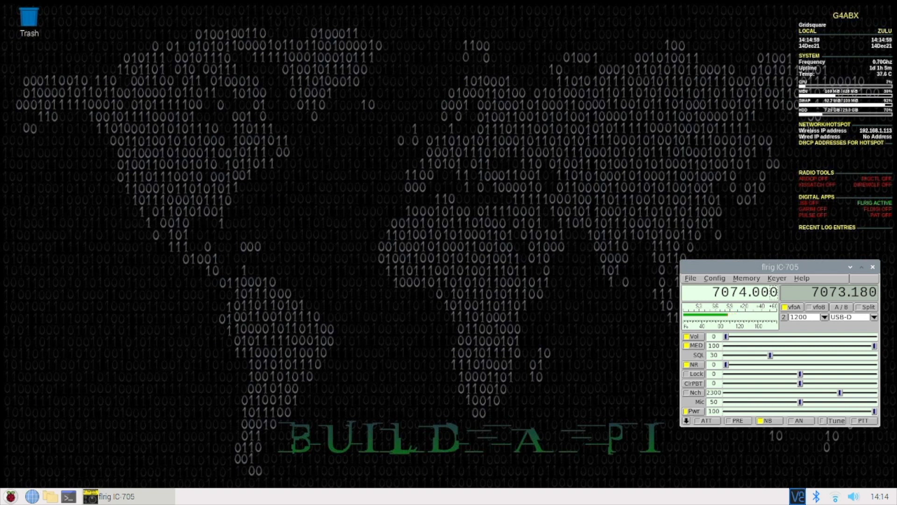
Confirm flrig's Xcvr setup as IC-705 on the Icom USB port at 19200 baud, then close it
{"action": "left_click", "coordinate": [714, 279]}
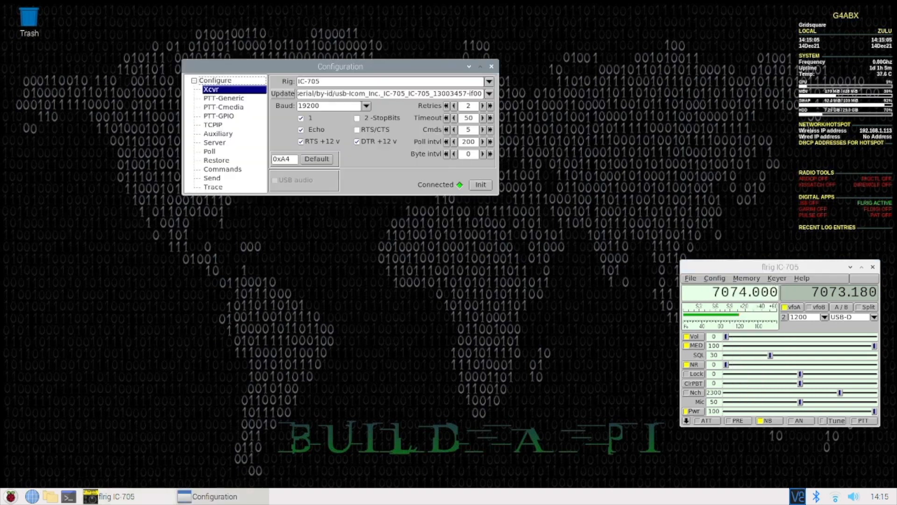
{"action": "left_click", "coordinate": [488, 81]}
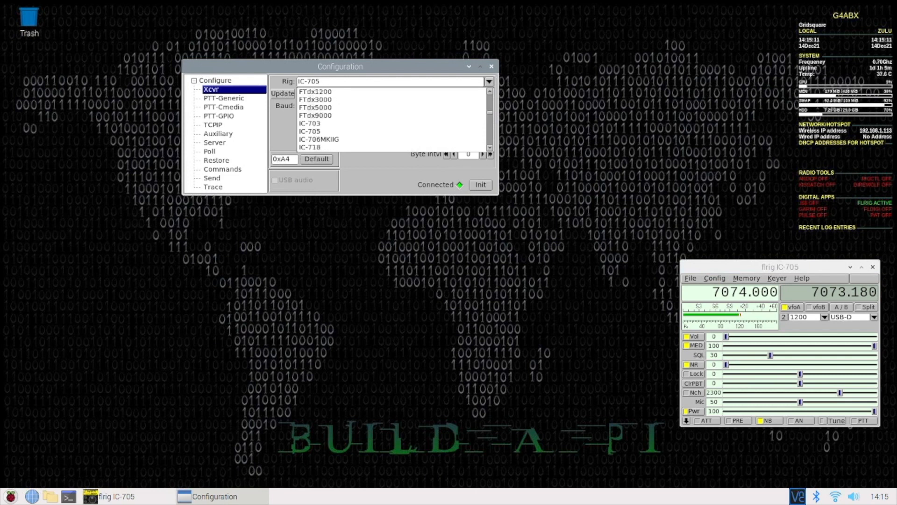
{"action": "left_click", "coordinate": [309, 131]}
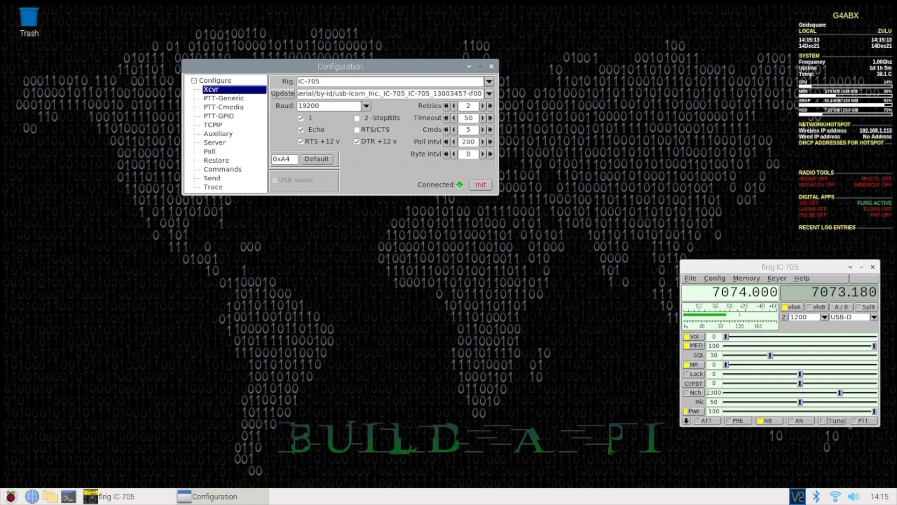
{"action": "left_click", "coordinate": [488, 93]}
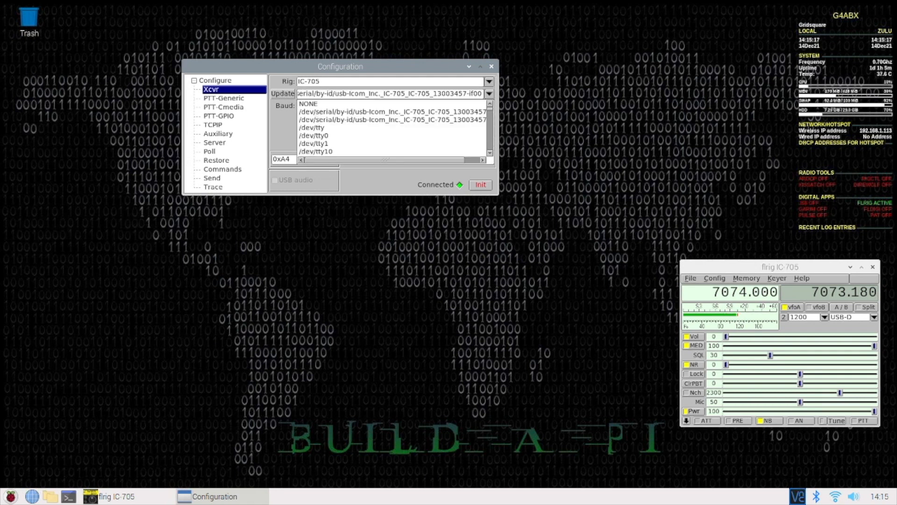
{"action": "left_click", "coordinate": [331, 105]}
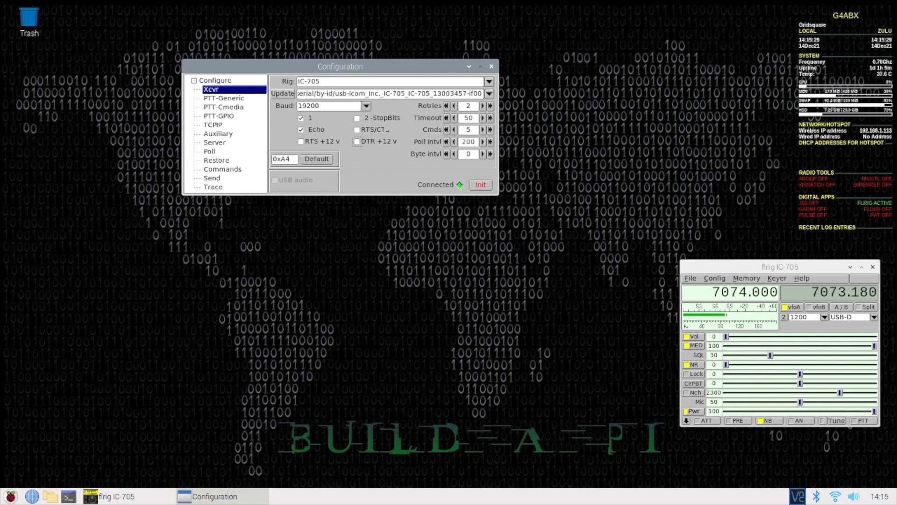
{"action": "left_click", "coordinate": [481, 184]}
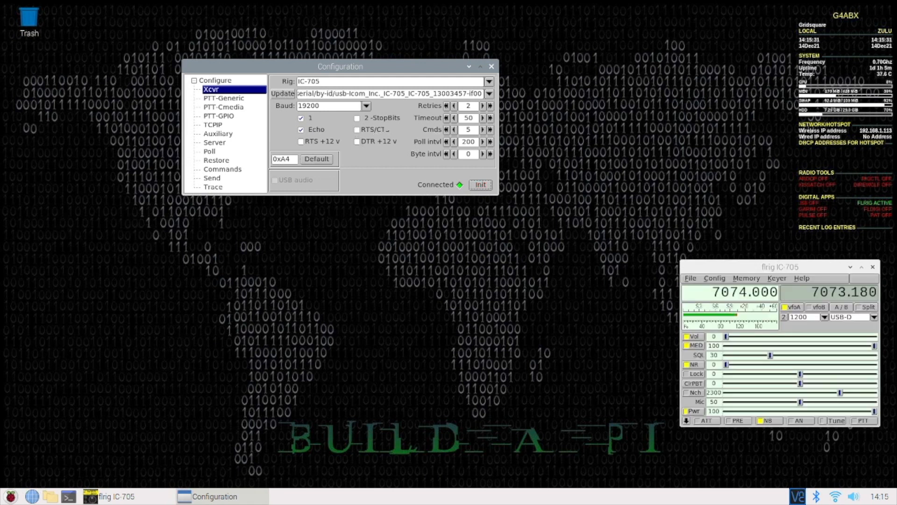
{"action": "left_click", "coordinate": [491, 65]}
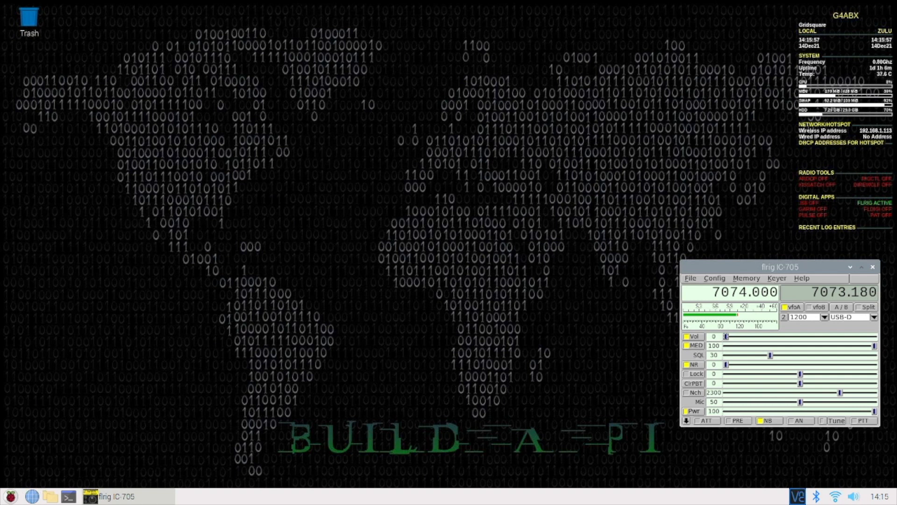
Launch WSJT-X to monitor 40 m FT8 on 7.074 MHz with the waterfall open
{"action": "left_click", "coordinate": [9, 497]}
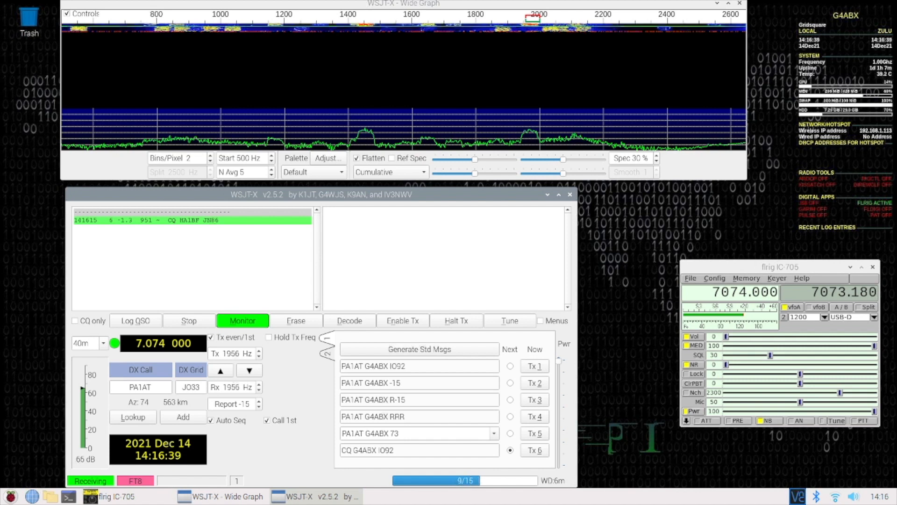
{"action": "left_click", "coordinate": [349, 321]}
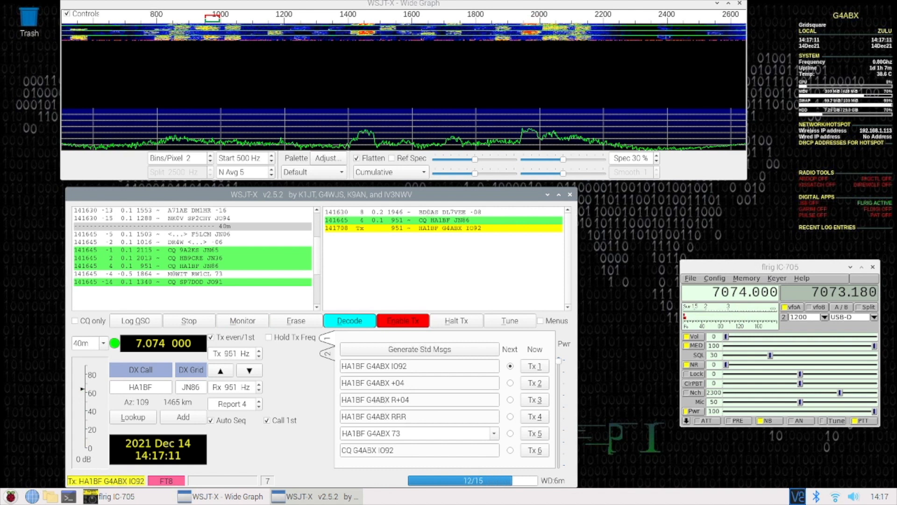
{"action": "left_click", "coordinate": [242, 320]}
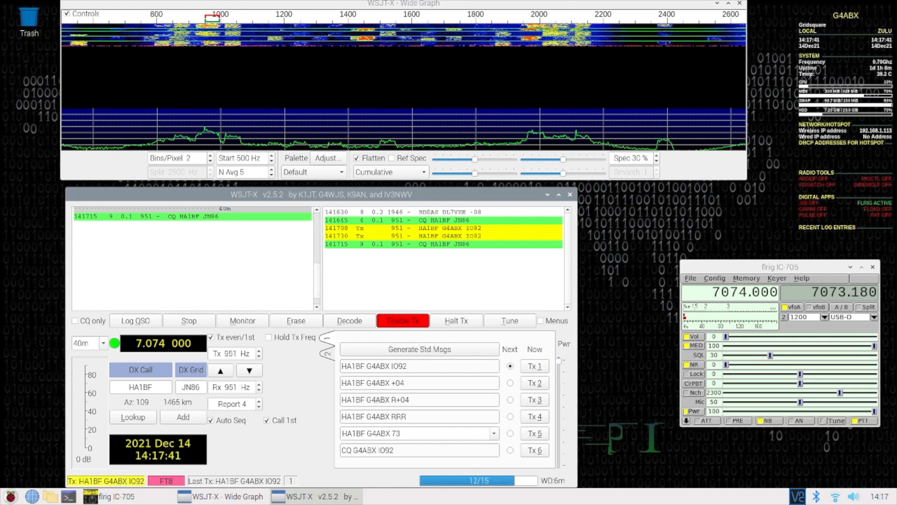
{"action": "left_click", "coordinate": [242, 321]}
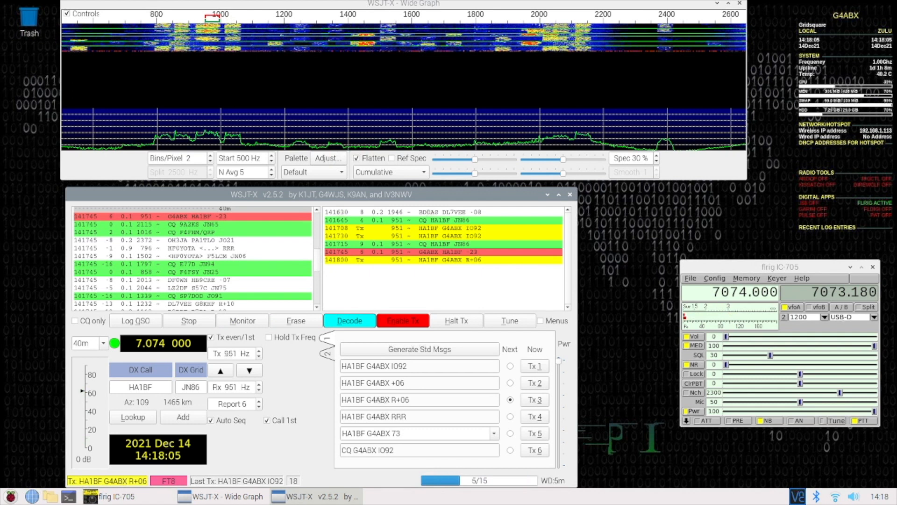
{"action": "left_click", "coordinate": [349, 320]}
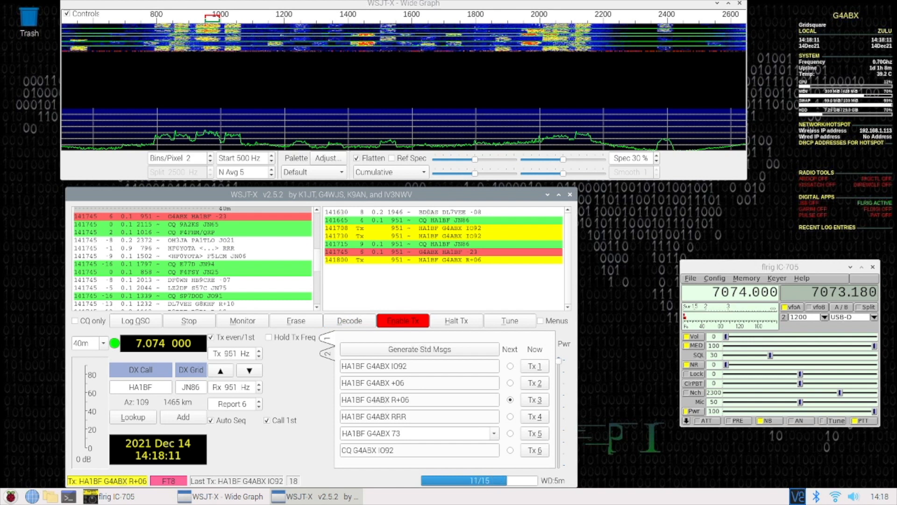
{"action": "left_click", "coordinate": [241, 321]}
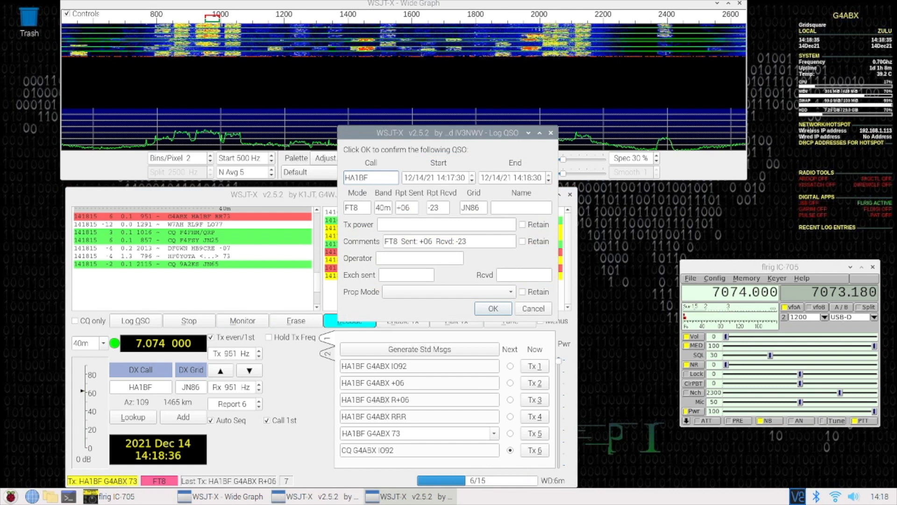
{"action": "type", "text": "10"}
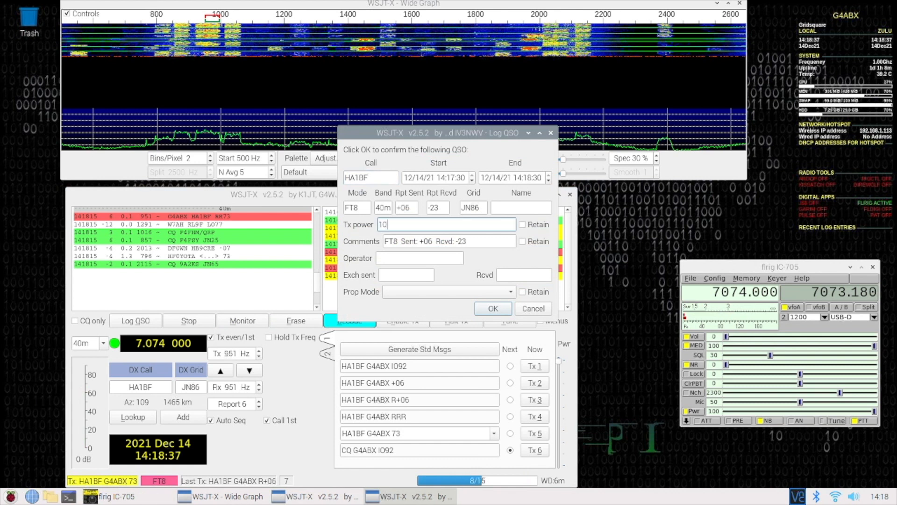
{"action": "type", "text": "watts"}
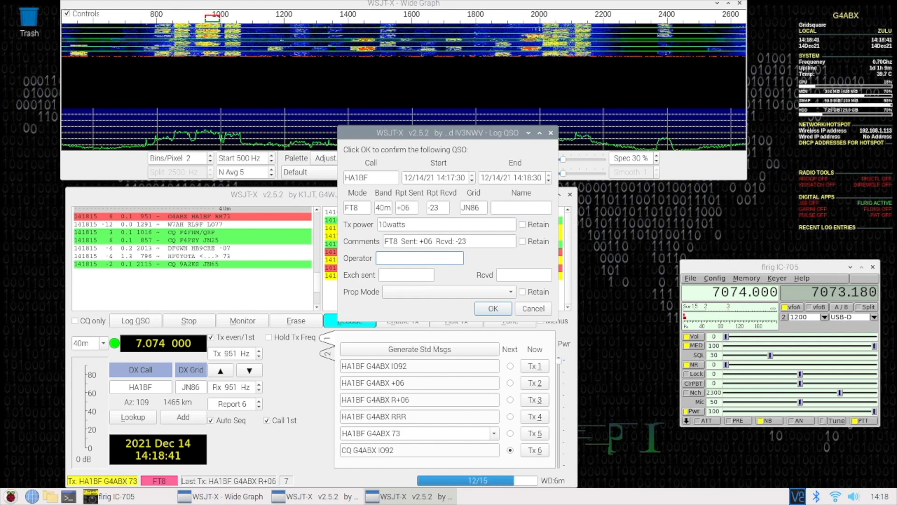
{"action": "type", "text": "G4ABX"}
{"action": "left_click", "coordinate": [406, 275]}
{"action": "type", "text": "+6"}
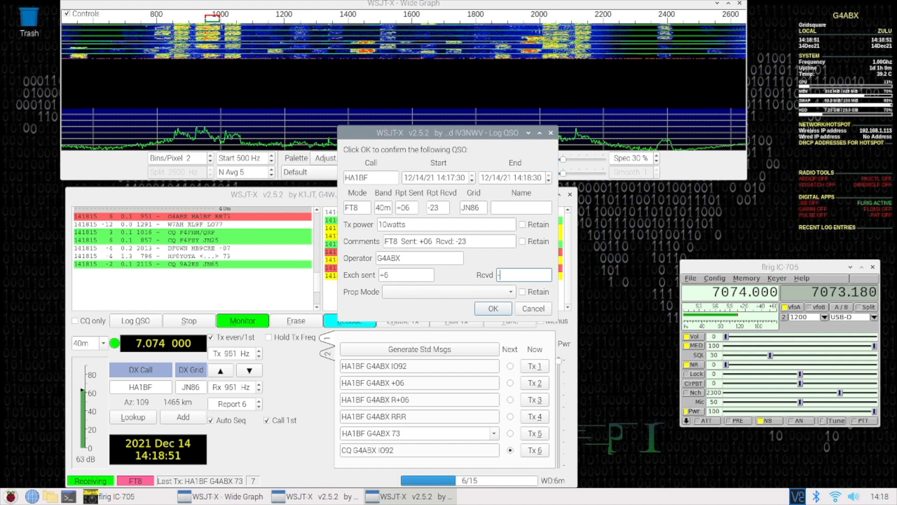
{"action": "type", "text": "23"}
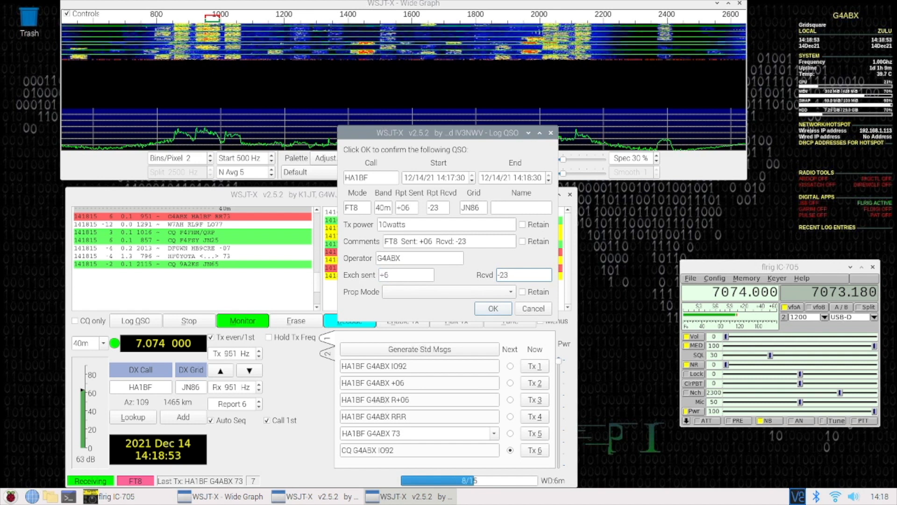
{"action": "left_click", "coordinate": [509, 292]}
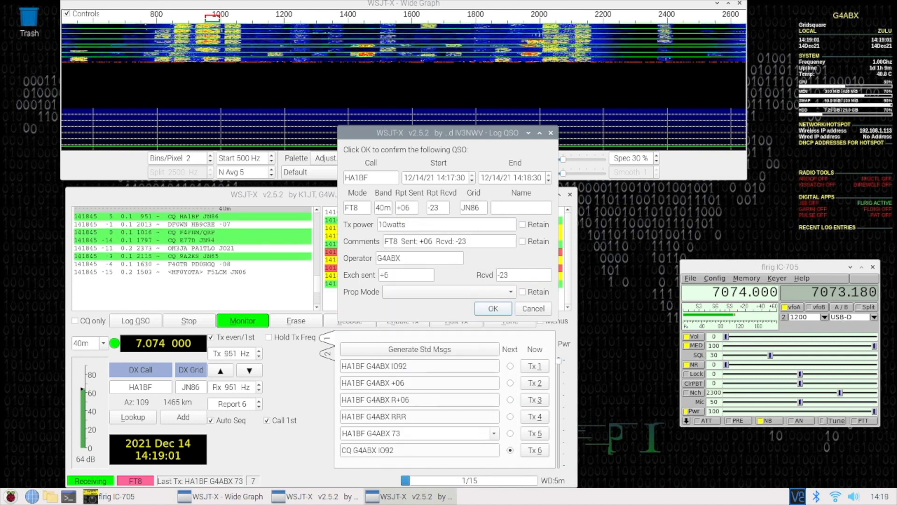
Log the HA1BF QSO with OK and resume monitoring 7.074 MHz
{"action": "left_click", "coordinate": [492, 308]}
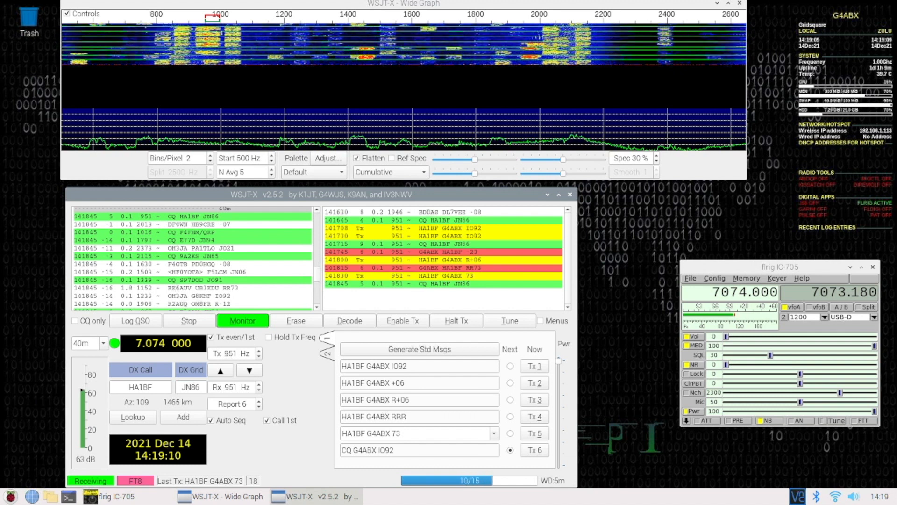
{"action": "left_click", "coordinate": [349, 321]}
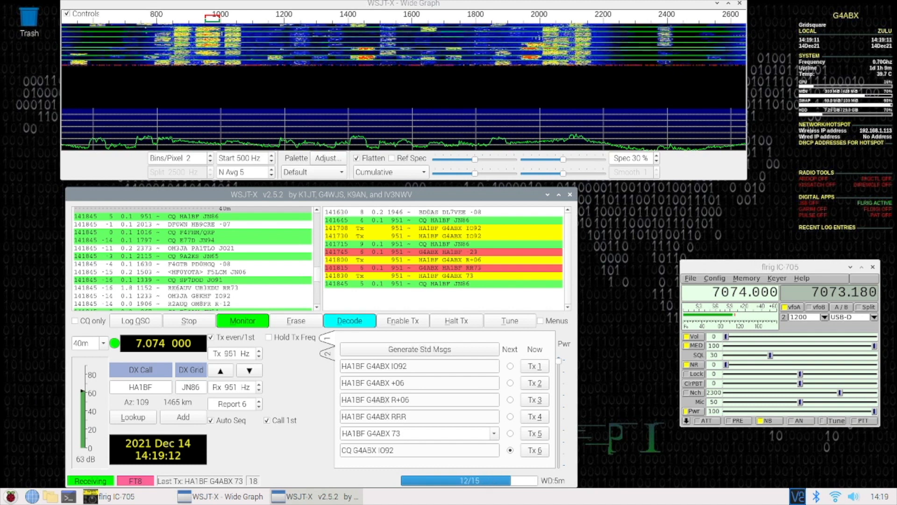